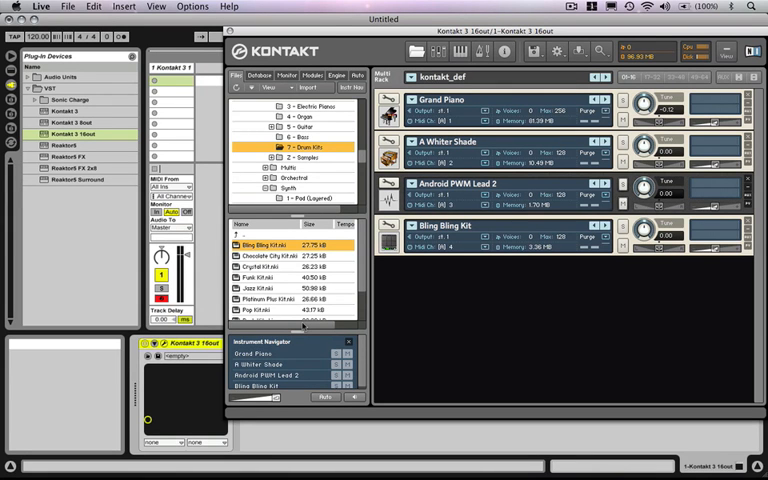
mouse_move(483, 261)
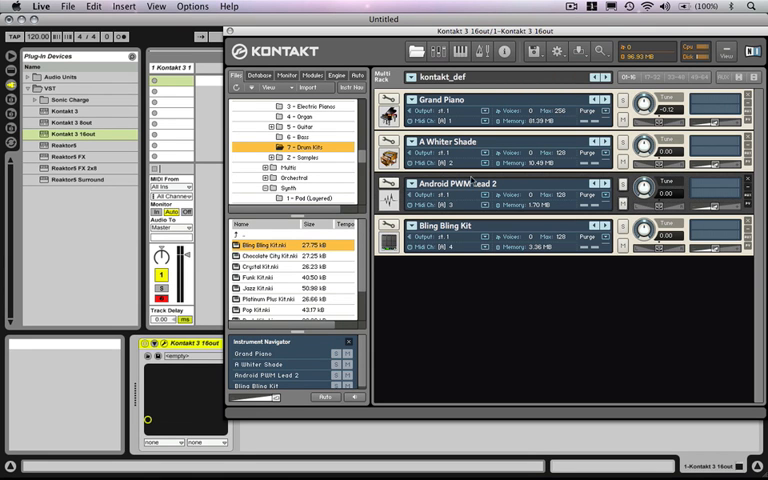
mouse_move(475, 180)
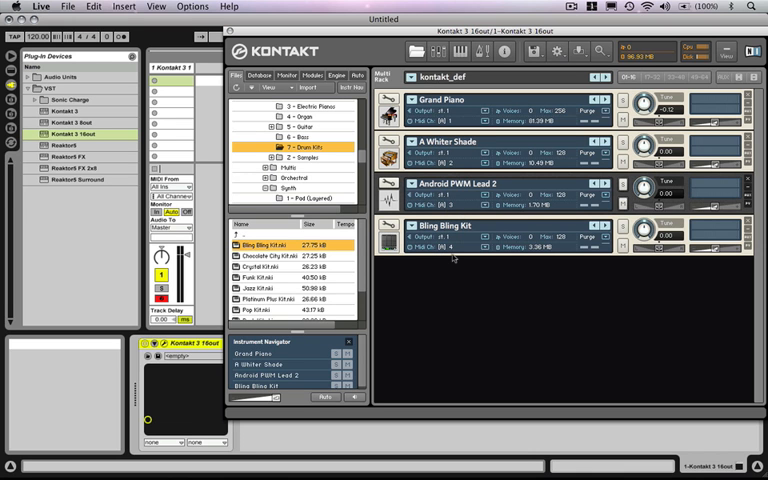
mouse_move(453, 258)
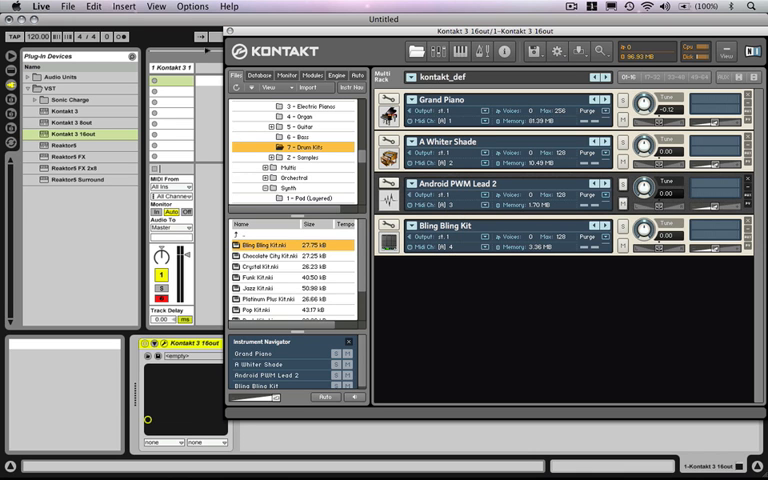
Close the Kontakt 3 instrument window, leaving the four-instrument setup intact.
click(175, 66)
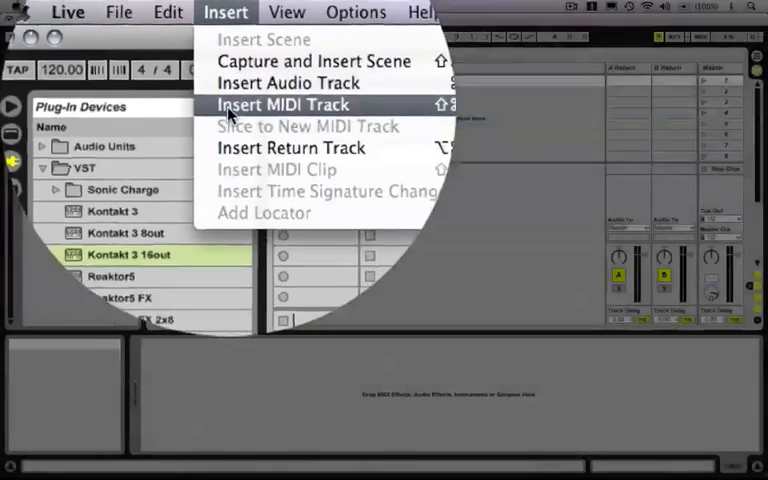
Insert new MIDI tracks and route track 2's MIDI output to 1-Kontakt 3 16out.
click(283, 104)
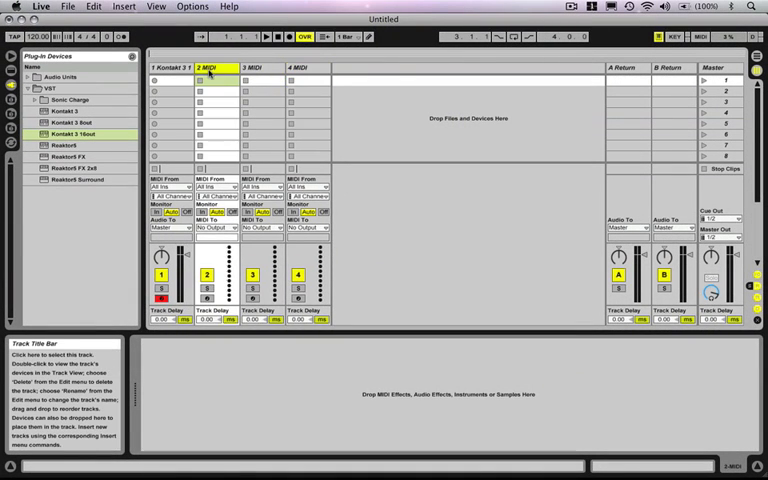
click(306, 67)
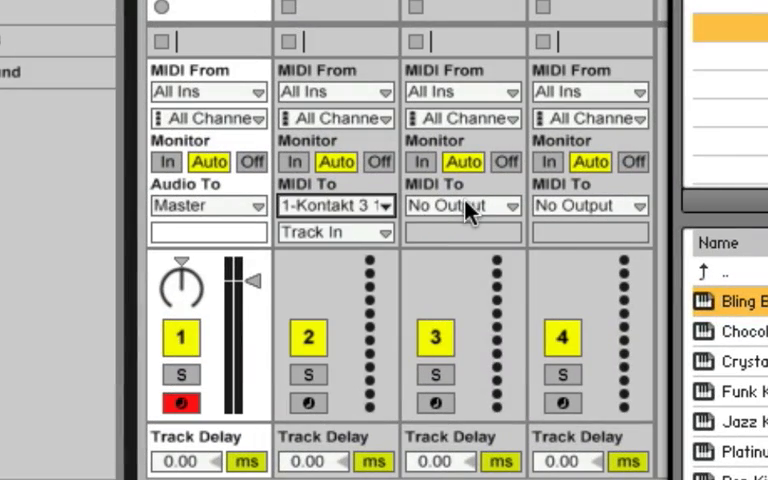
Route tracks 3 and 4 to Kontakt 3 16out and assign track 2 to input 2.
click(462, 206)
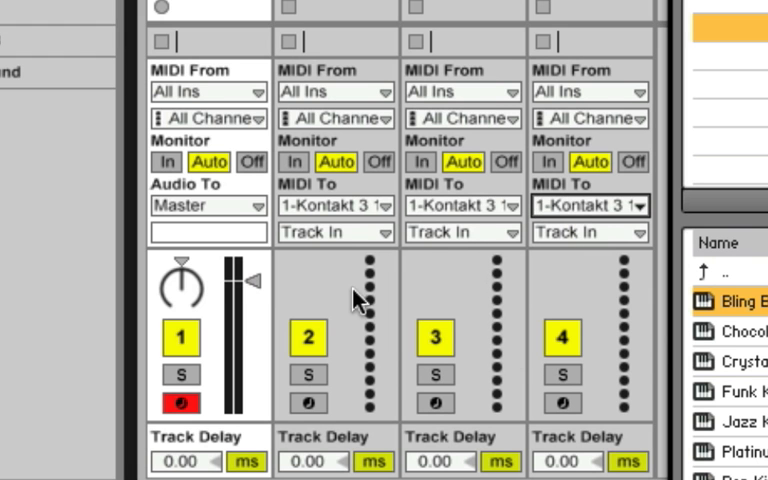
click(335, 232)
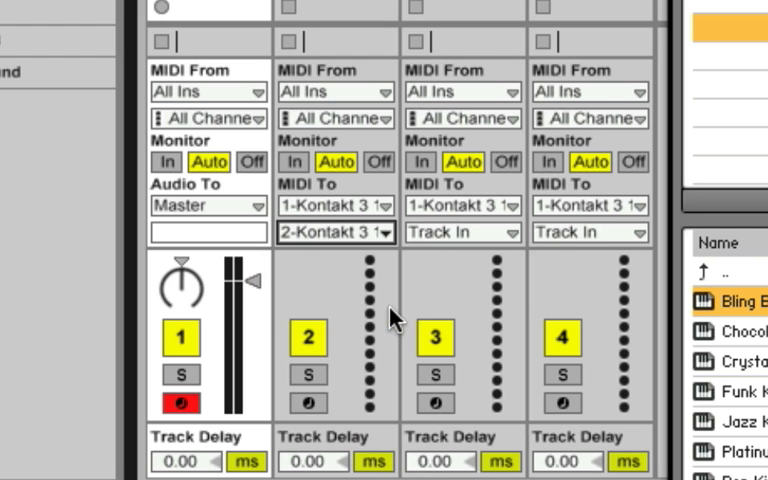
click(462, 232)
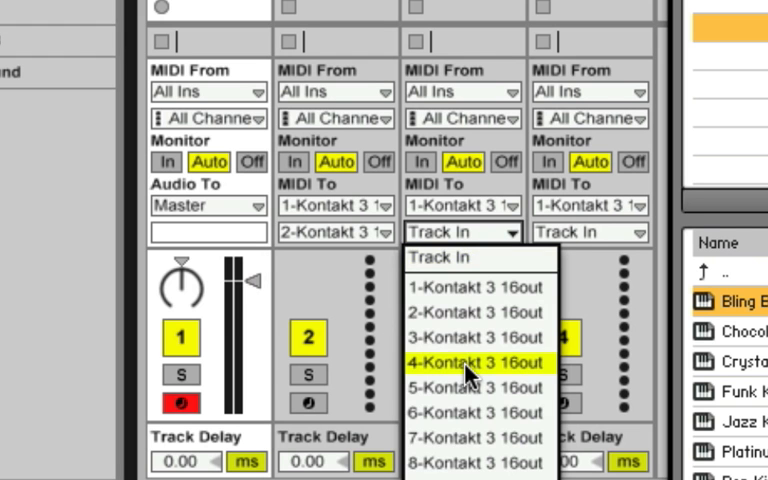